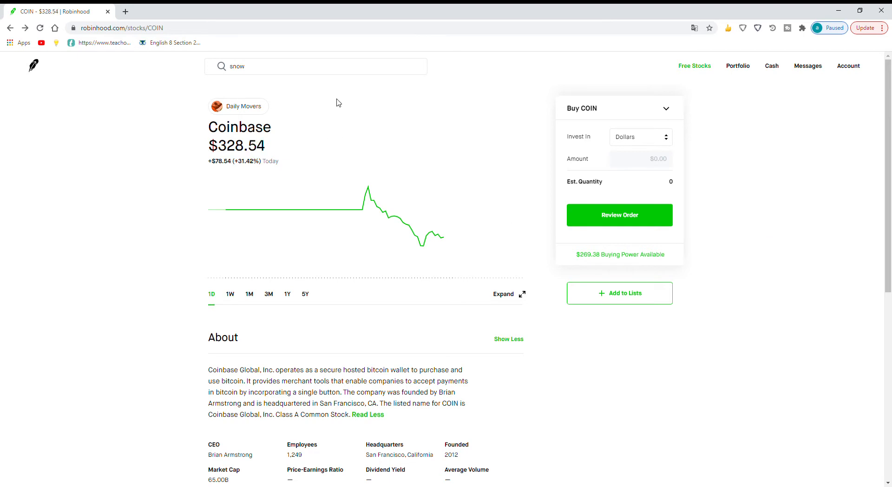
- Switch Coinbase's price chart to the 1W one-week range
{"action": "left_click", "coordinate": [230, 294]}
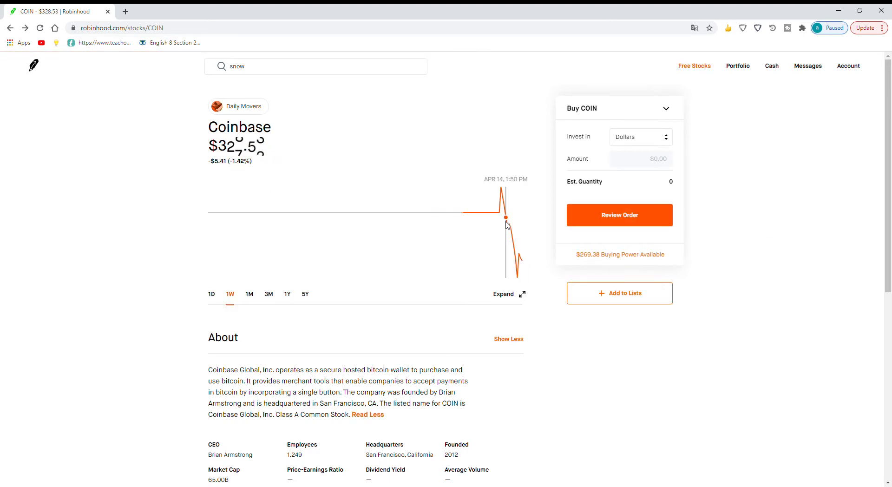
{"action": "mouse_move", "coordinate": [93, 265]}
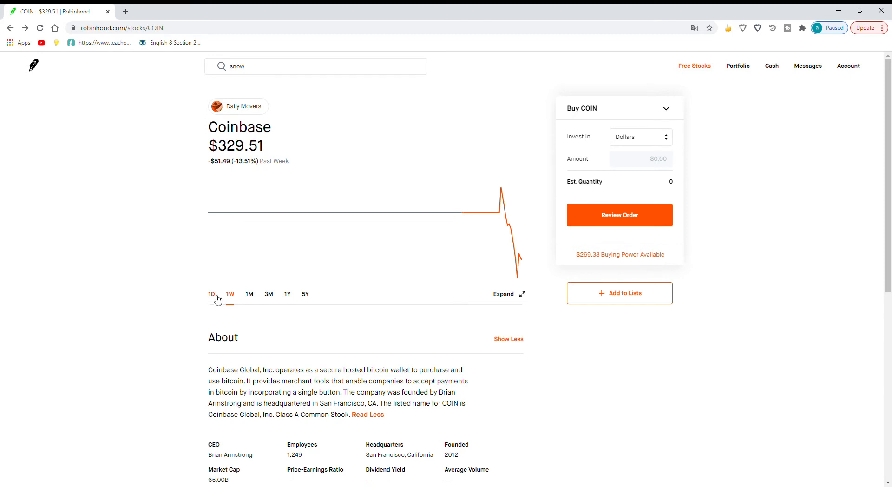
- Return Coinbase's price chart to the 1D one-day range
{"action": "left_click", "coordinate": [212, 293]}
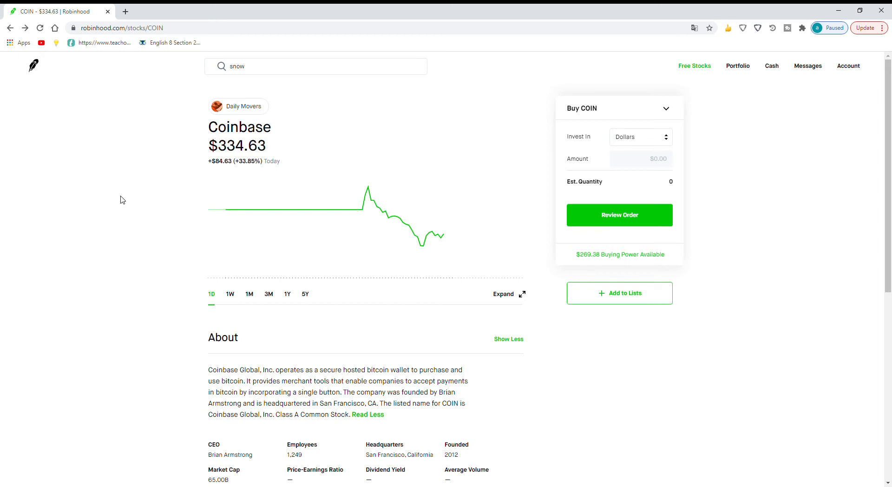
{"action": "mouse_move", "coordinate": [338, 209]}
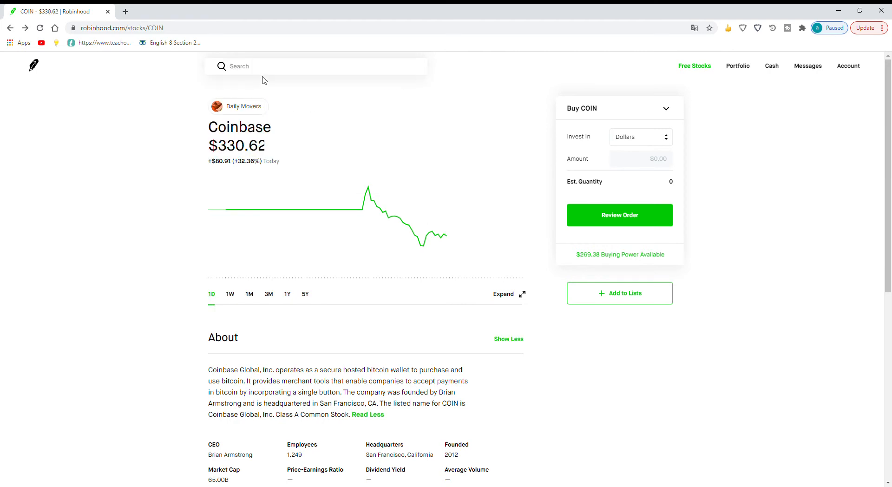
{"action": "mouse_move", "coordinate": [61, 192]}
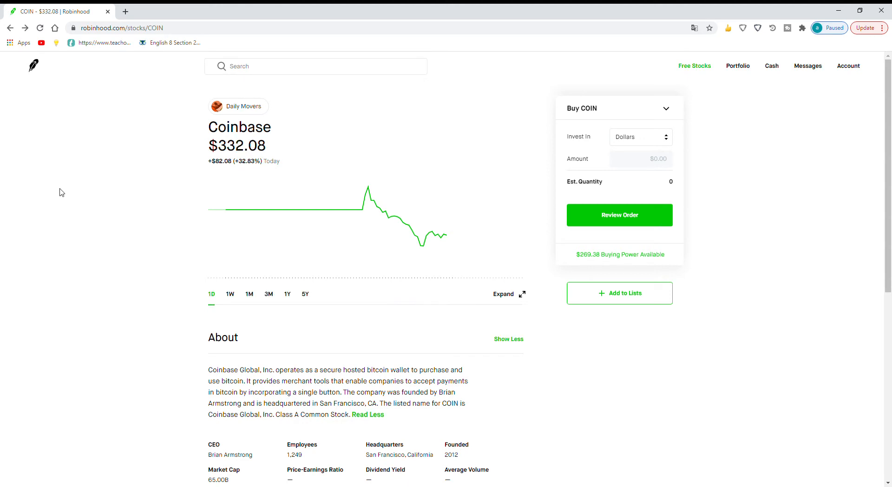